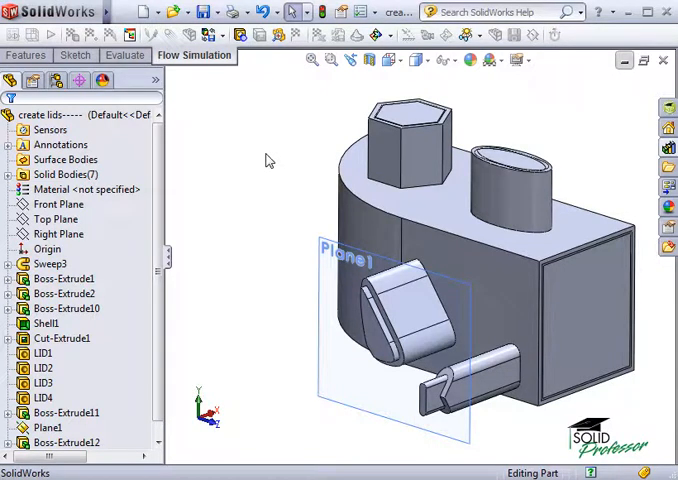
pyautogui.moveTo(280, 37)
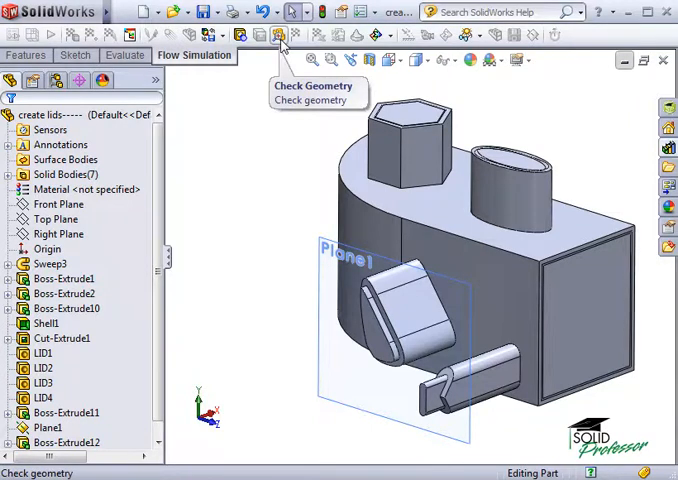
# - Open Check Geometry for the lidded part, listing lids and extrusions with internal analysis
pyautogui.click(279, 34)
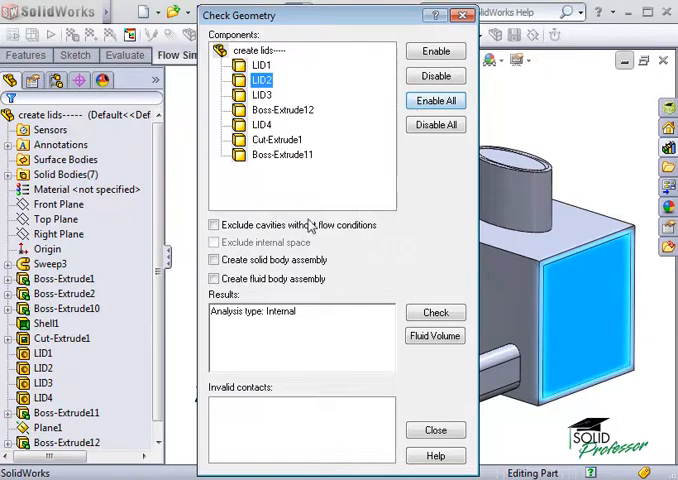
pyautogui.click(213, 224)
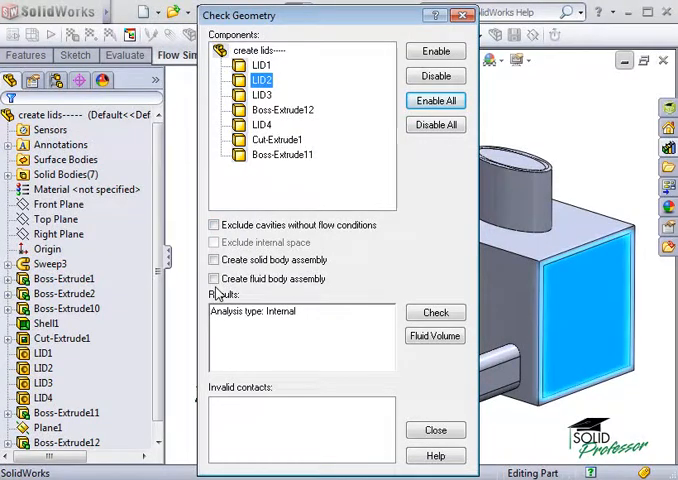
pyautogui.moveTo(393, 307)
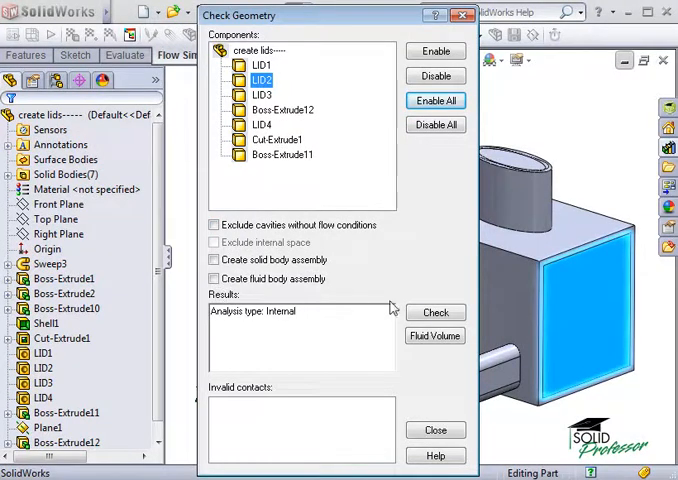
# - Run the geometry check, confirm positive fluid volume and no invalid contacts, then close
pyautogui.click(435, 312)
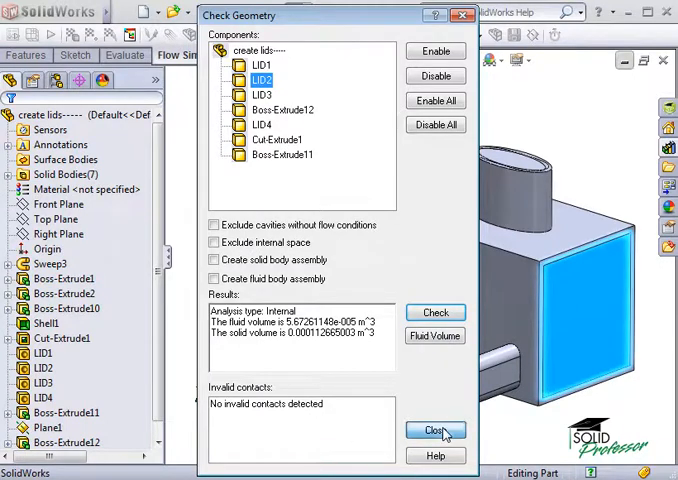
pyautogui.click(434, 430)
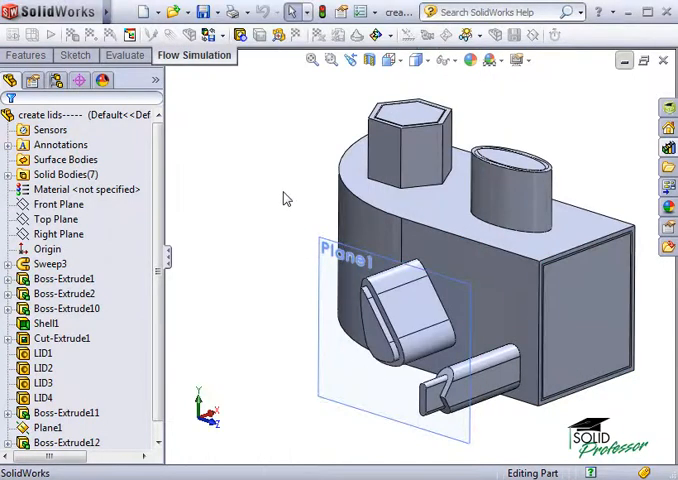